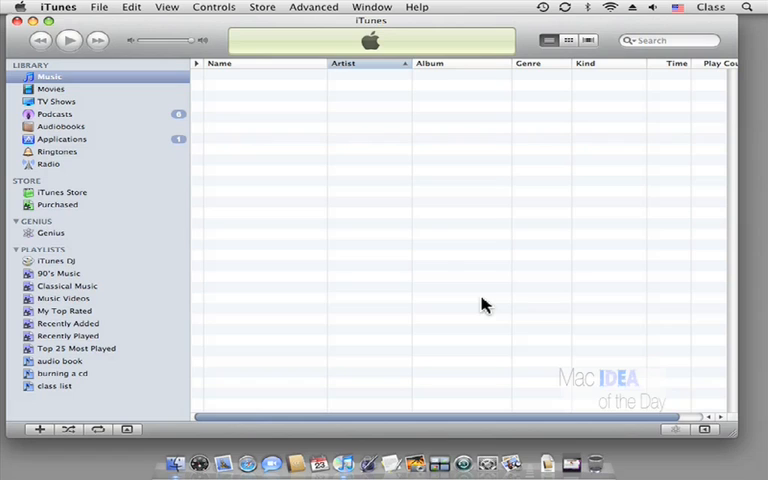
mouse_move(463, 463)
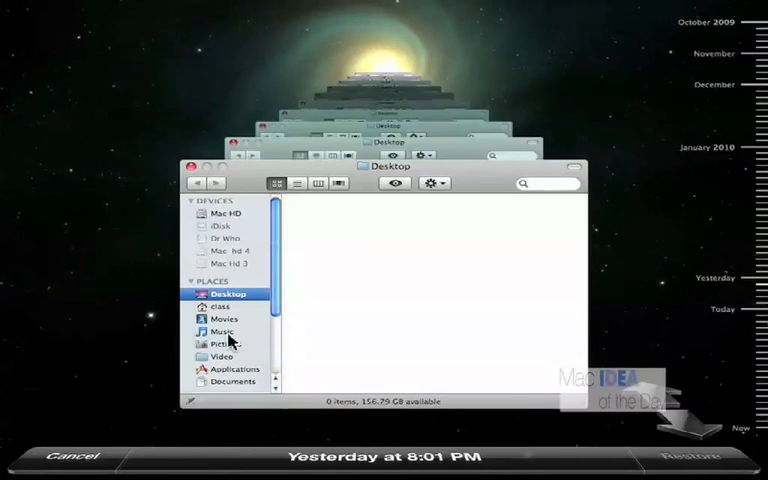
Browse the backup's Music > iTunes > iTunes Music folder and select Beethoven.
left_click(224, 331)
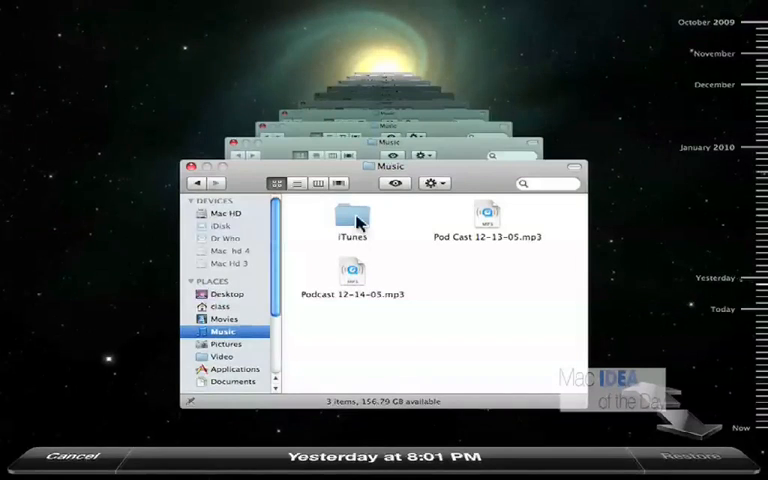
double_click(351, 212)
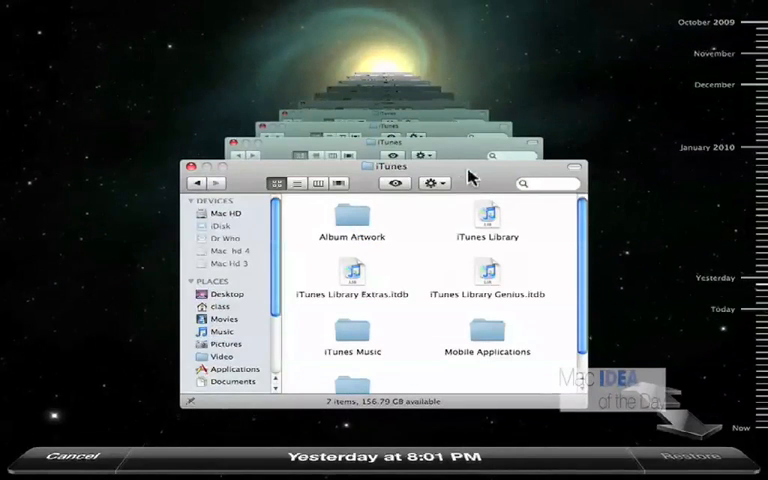
scroll("down", 3)
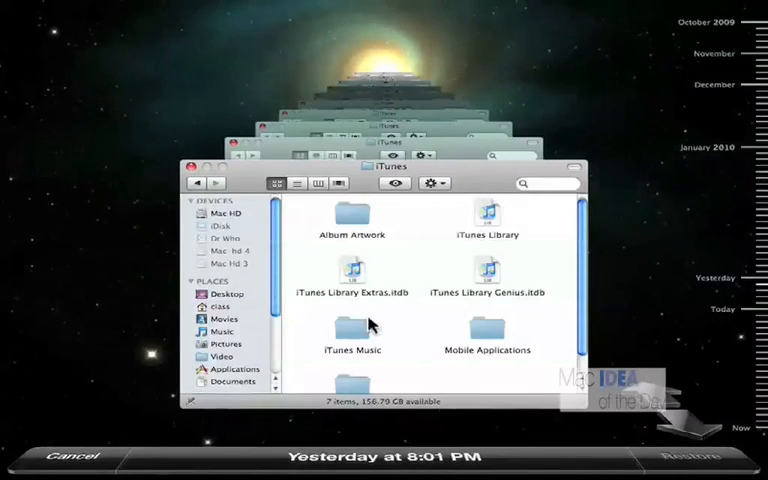
double_click(351, 330)
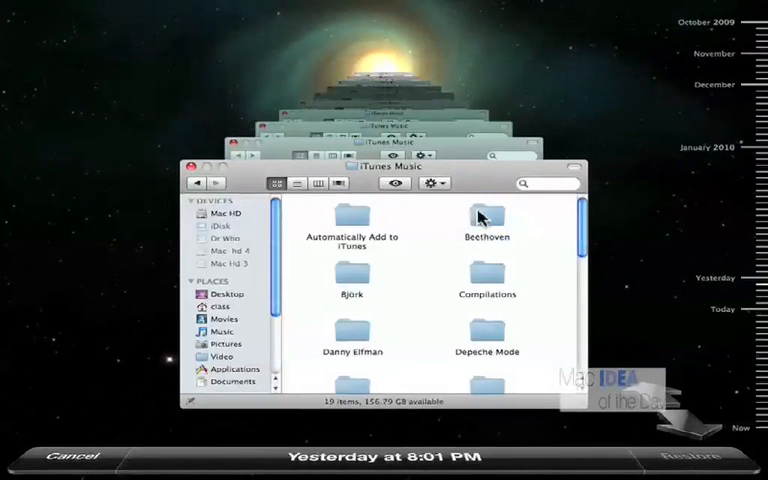
left_click(486, 218)
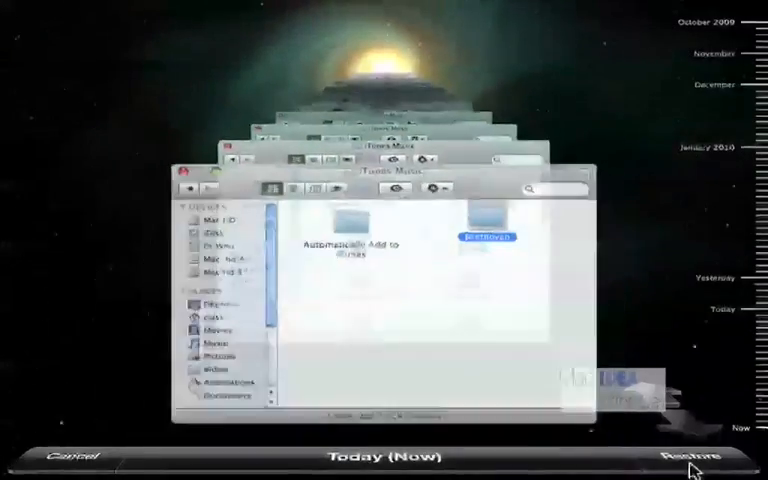
left_click(690, 457)
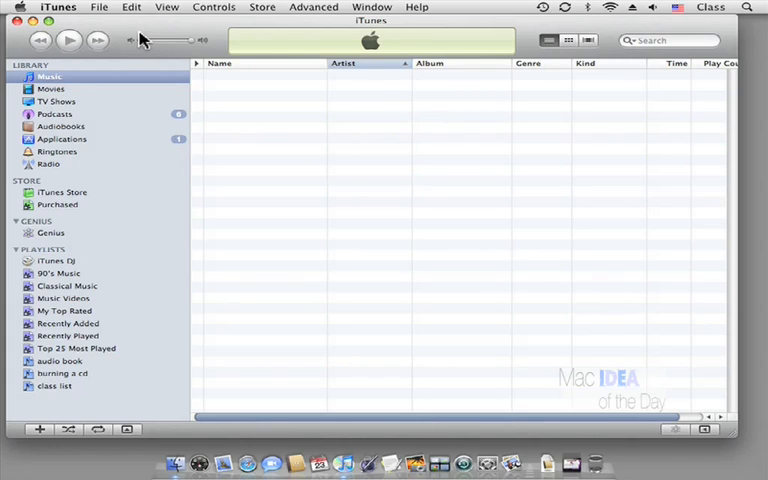
mouse_move(174, 463)
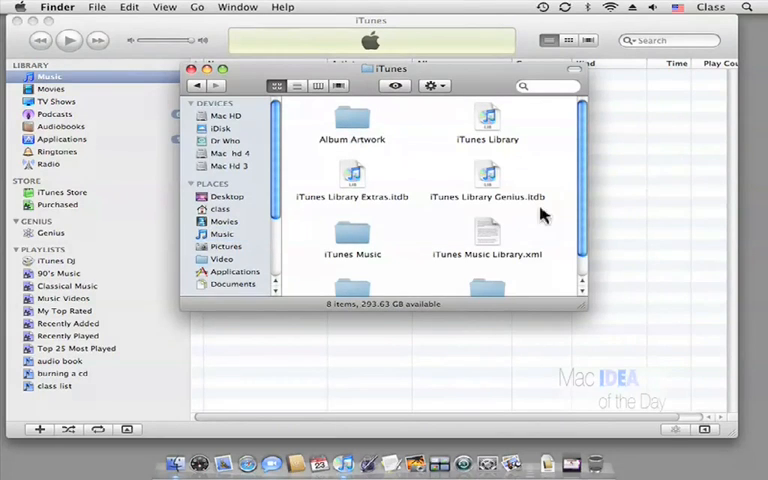
Confirm the restored Beethoven folder sits in iTunes Music, then close the Finder window.
double_click(351, 230)
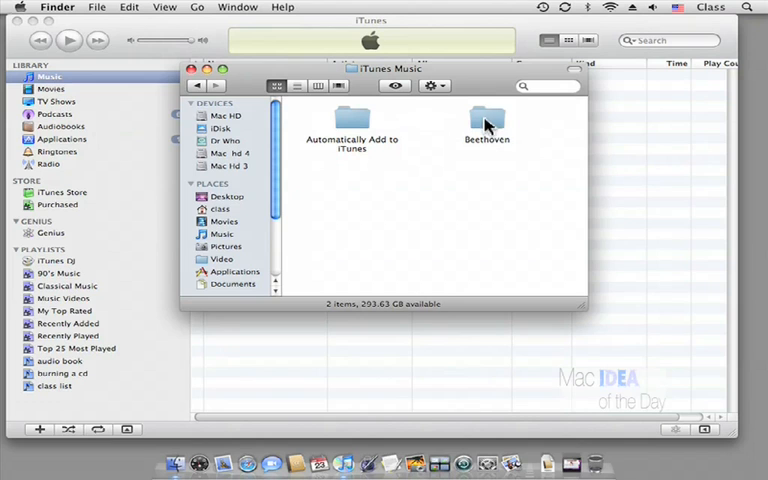
left_click(487, 120)
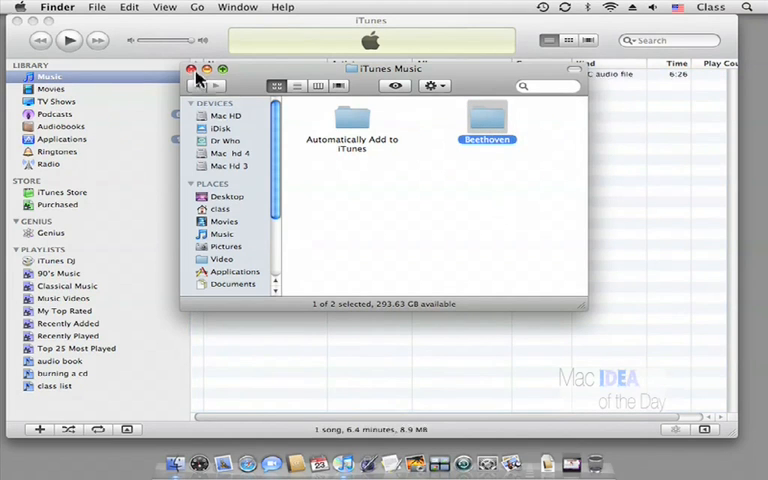
left_click(189, 70)
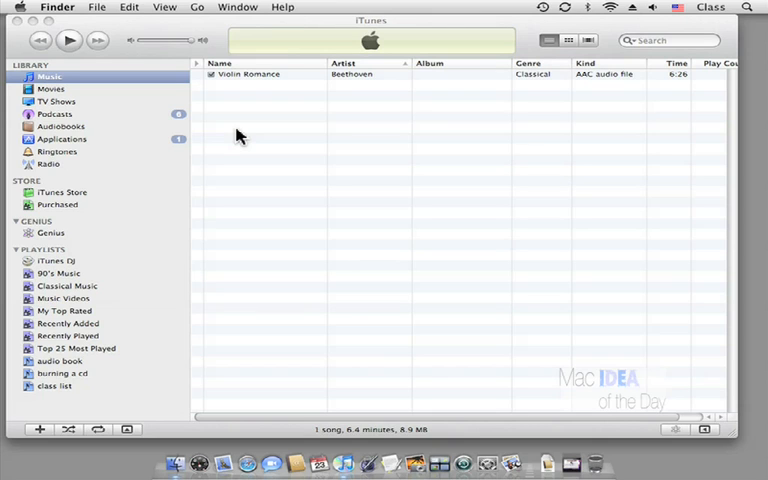
mouse_move(307, 298)
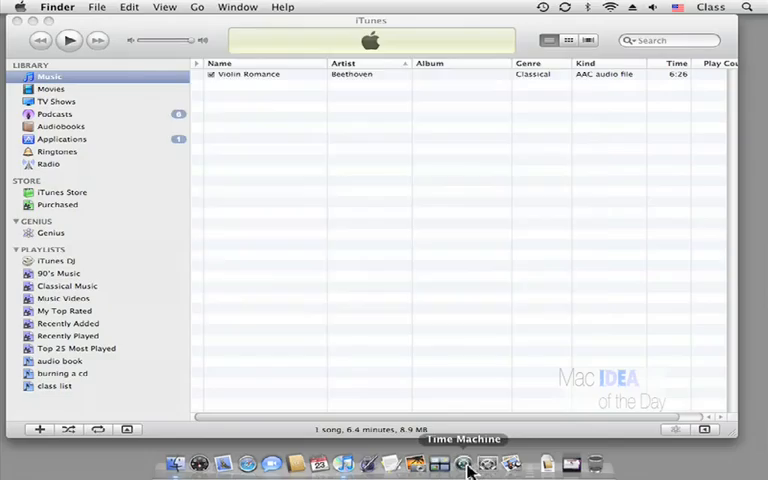
Reopen Time Machine and select the whole iTunes folder inside the backed-up Music folder.
left_click(464, 463)
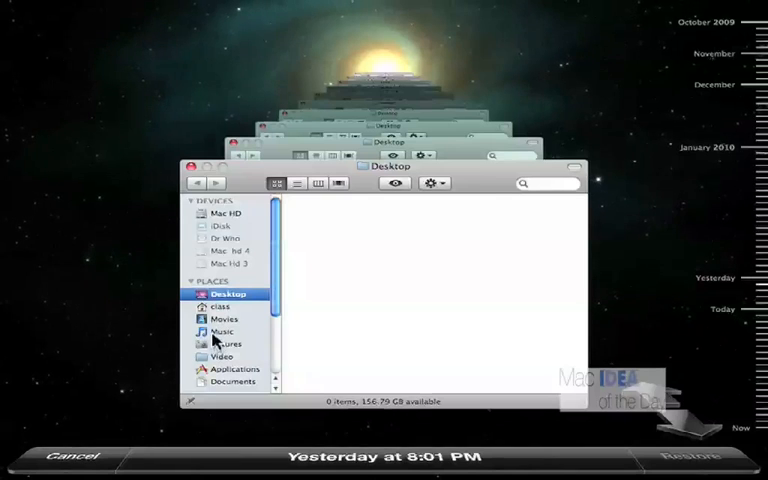
left_click(222, 331)
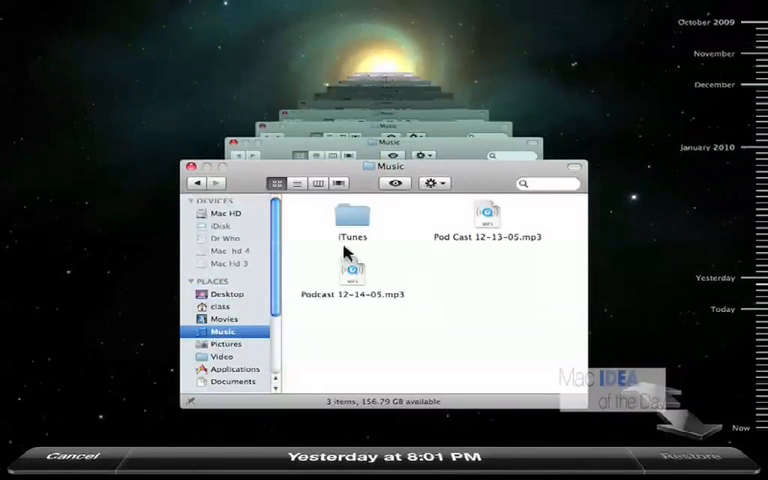
double_click(351, 214)
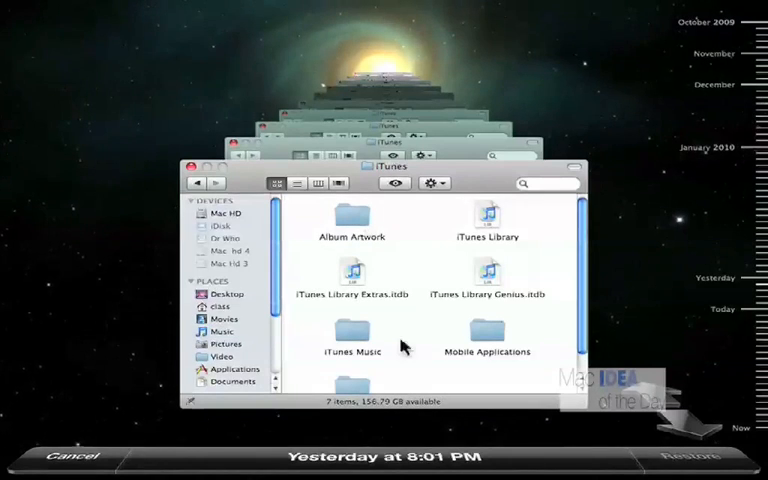
scroll("down", 3)
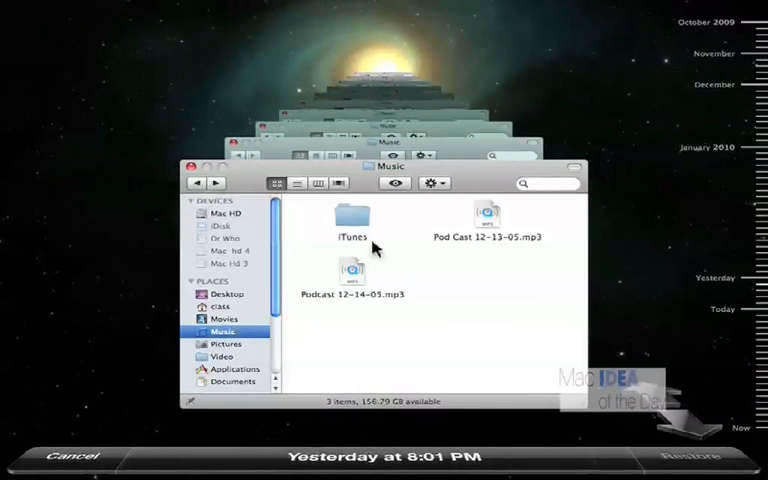
left_click(350, 215)
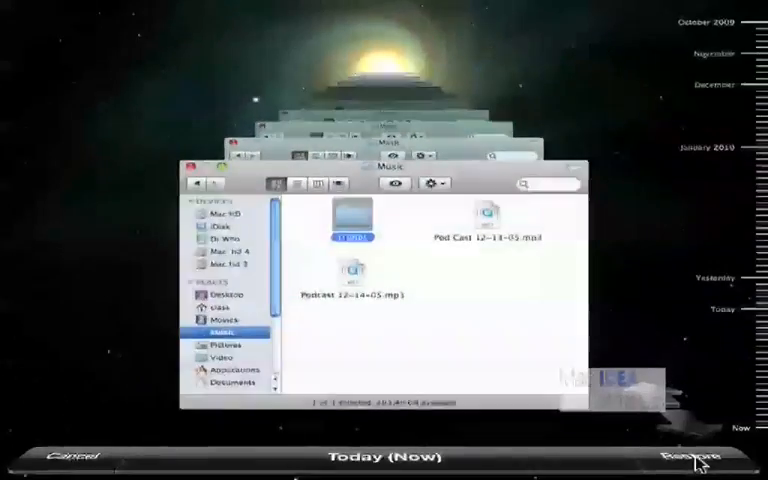
Restore the iTunes folder and let all 76 items finish copying.
left_click(692, 457)
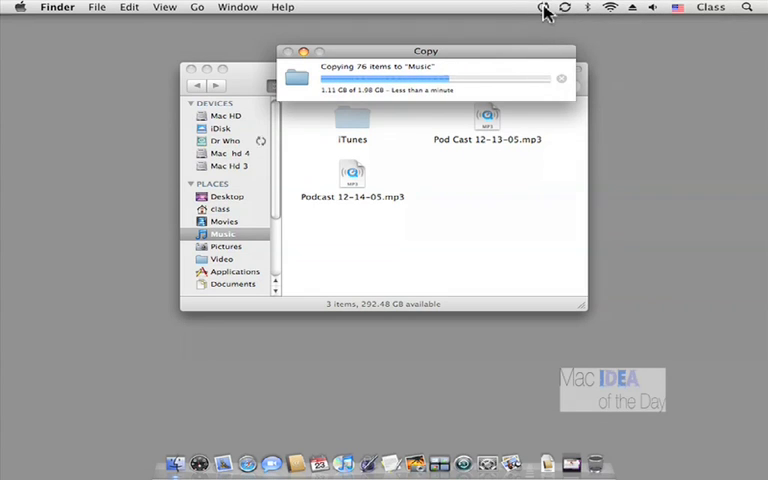
left_click(543, 7)
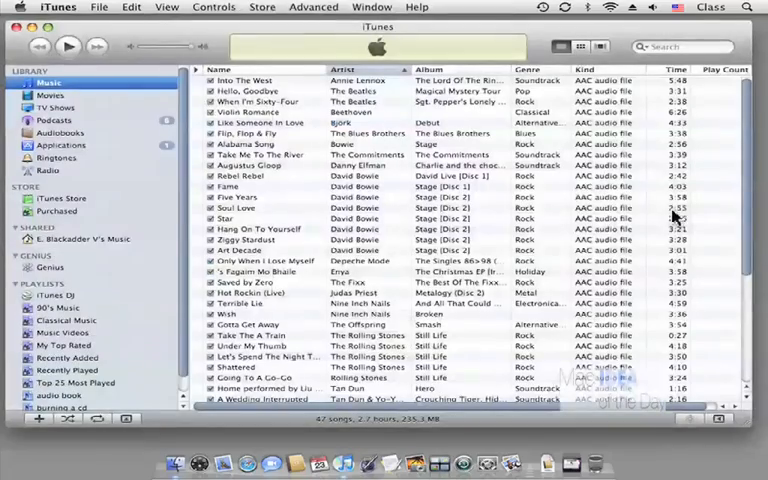
Scroll to the end of iTunes' 47-song Music list, past the Tan Dun tracks.
scroll("down", 3)
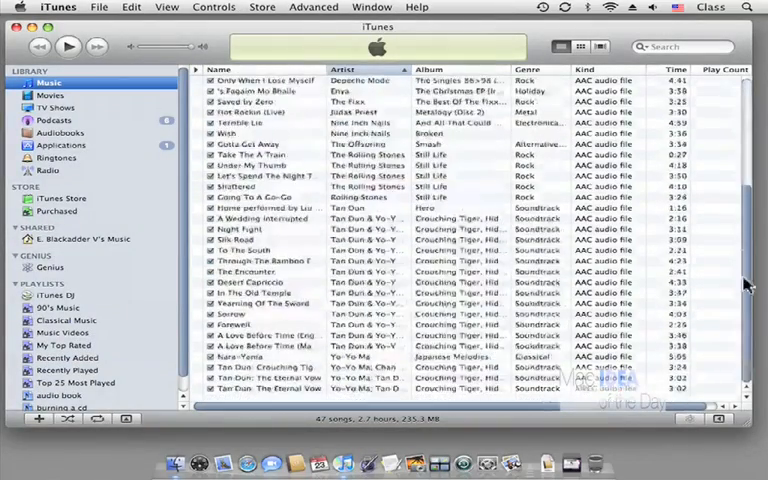